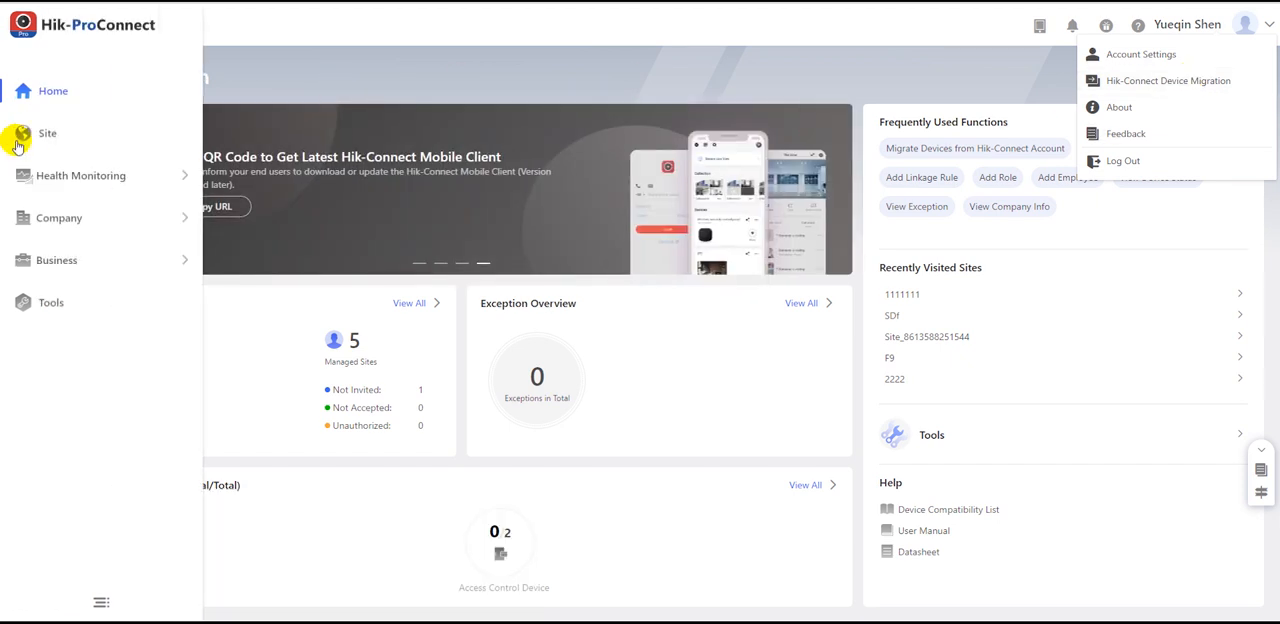
- From the Site list, open Migrate Devices from Hik-Connect Account
left_click(47, 133)
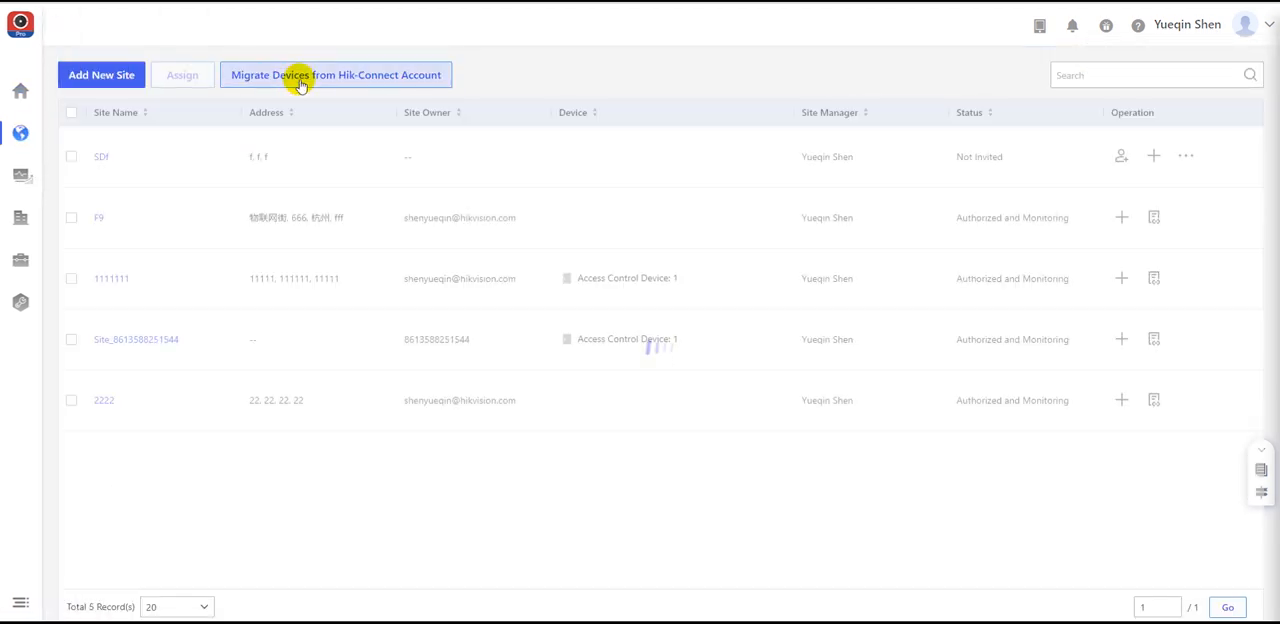
left_click(335, 75)
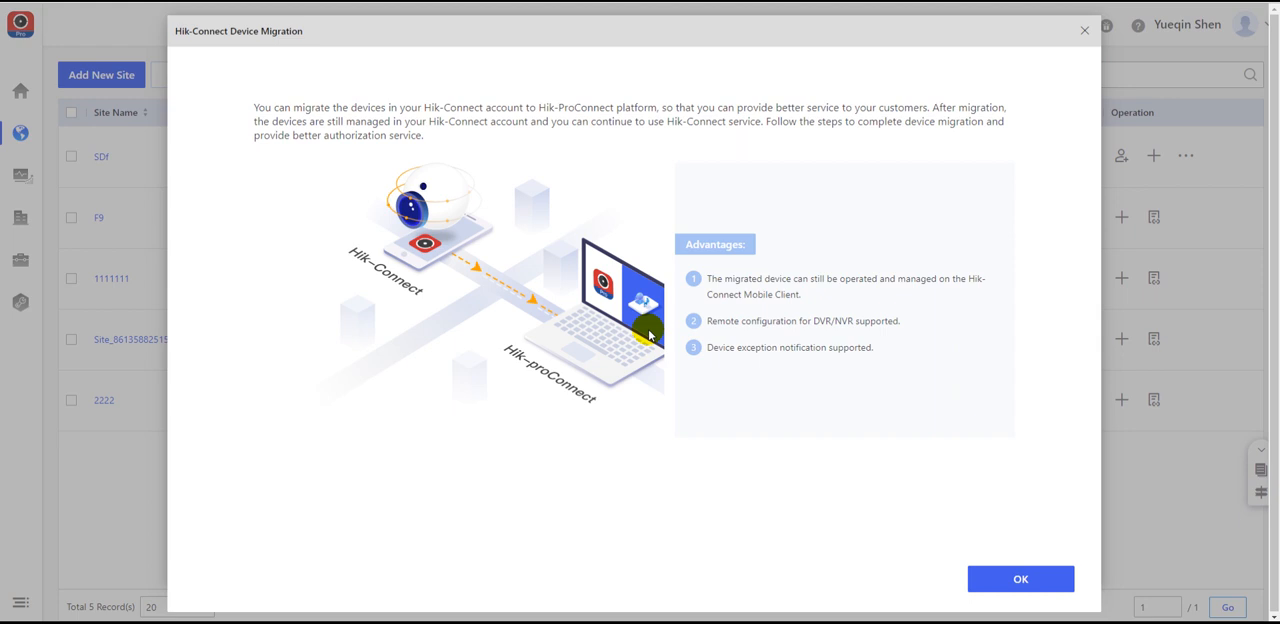
- Start migration and log in to Hik-Connect by user name/email, authorizing access
left_click(1020, 579)
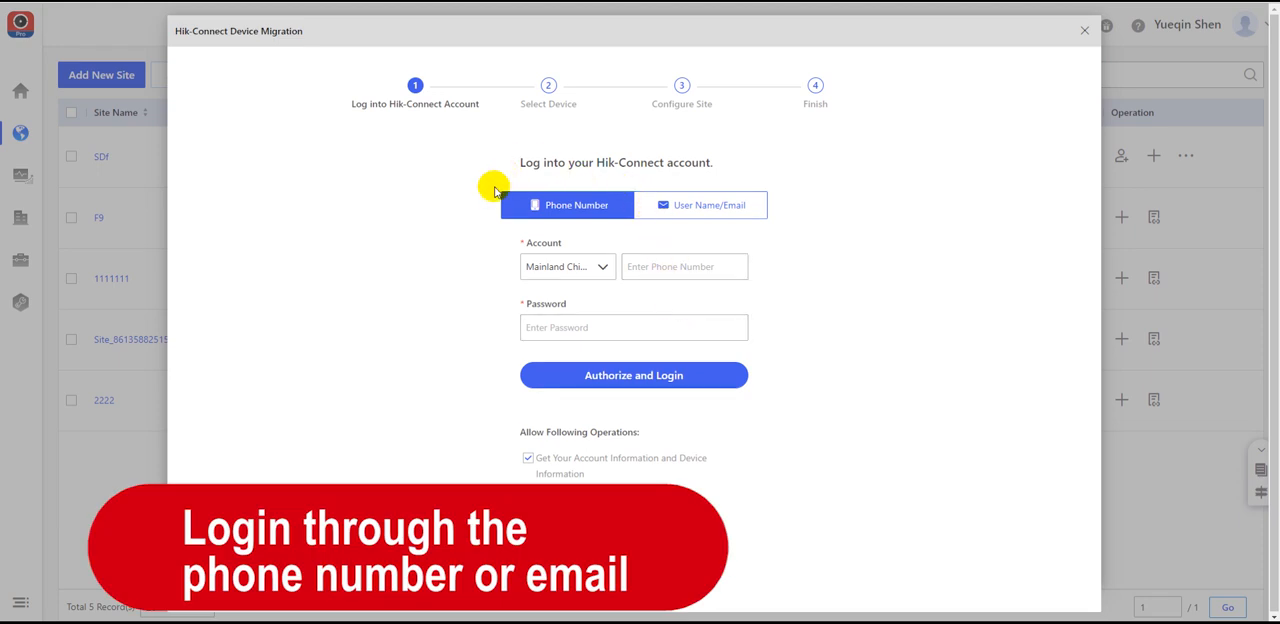
mouse_move(707, 223)
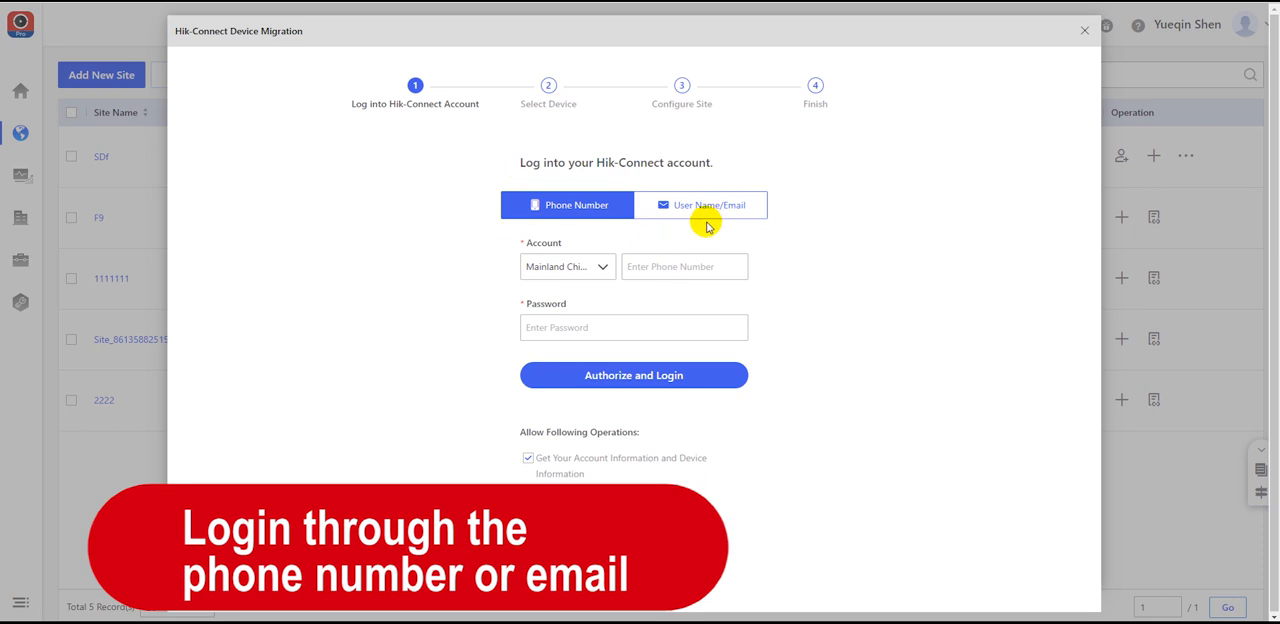
left_click(700, 205)
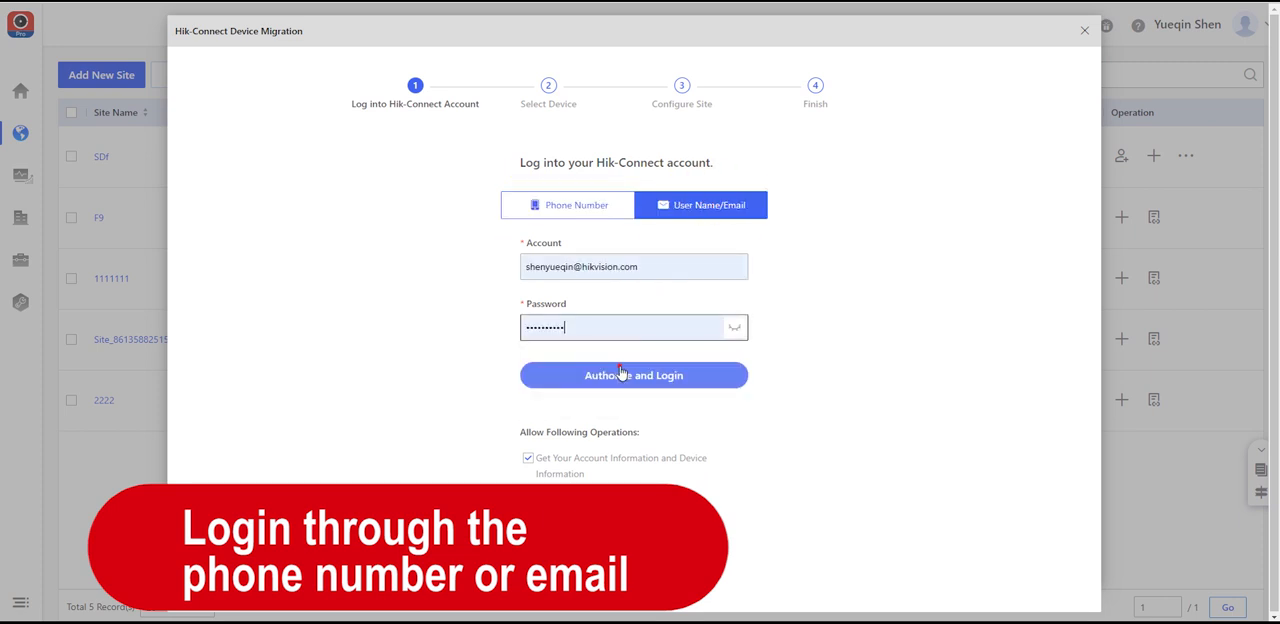
left_click(633, 375)
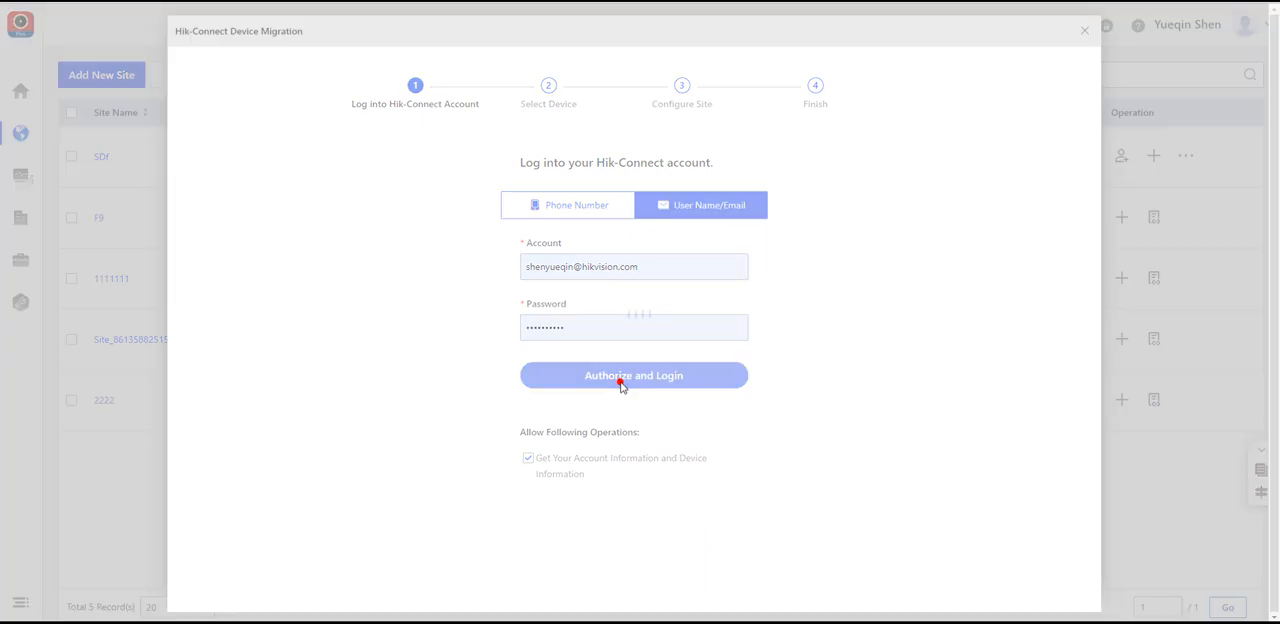
left_click(633, 375)
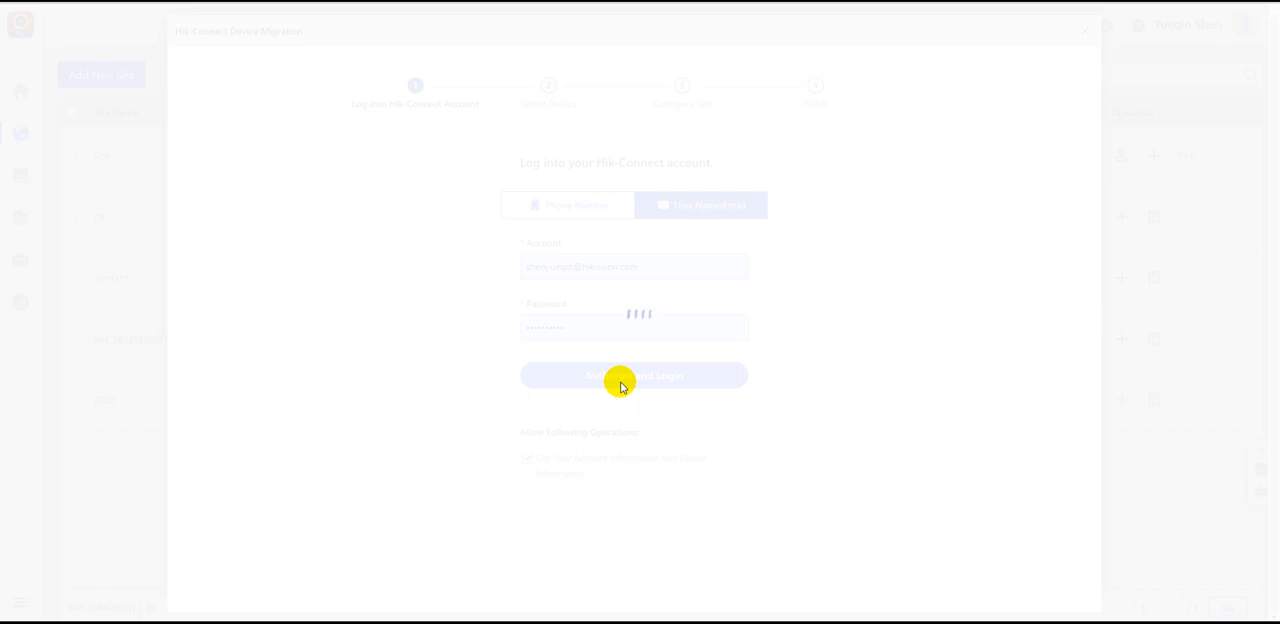
left_click(633, 376)
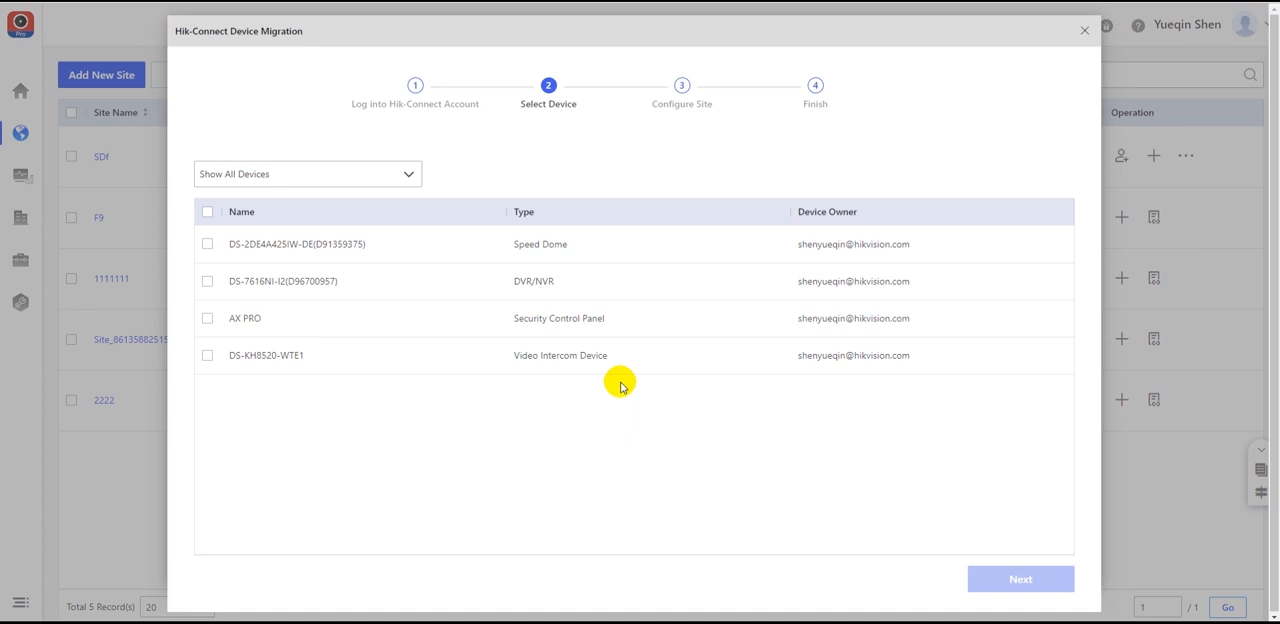
mouse_move(553, 371)
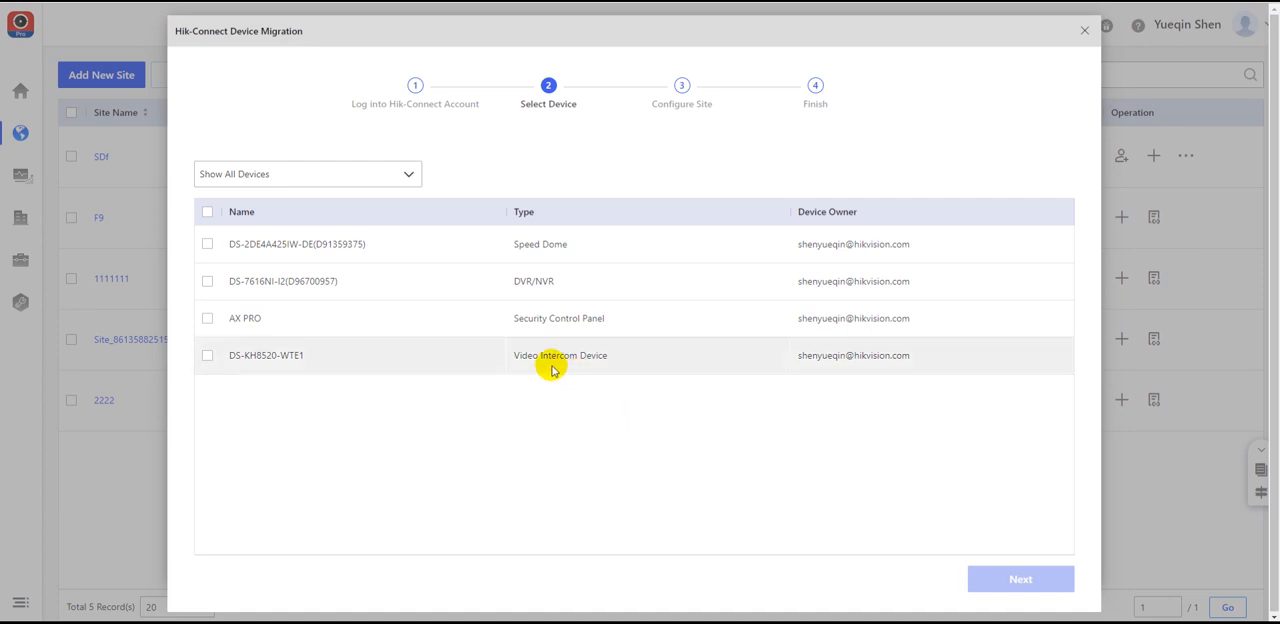
- Reset the device filter to Show All Devices, select all four devices, and continue
left_click(305, 174)
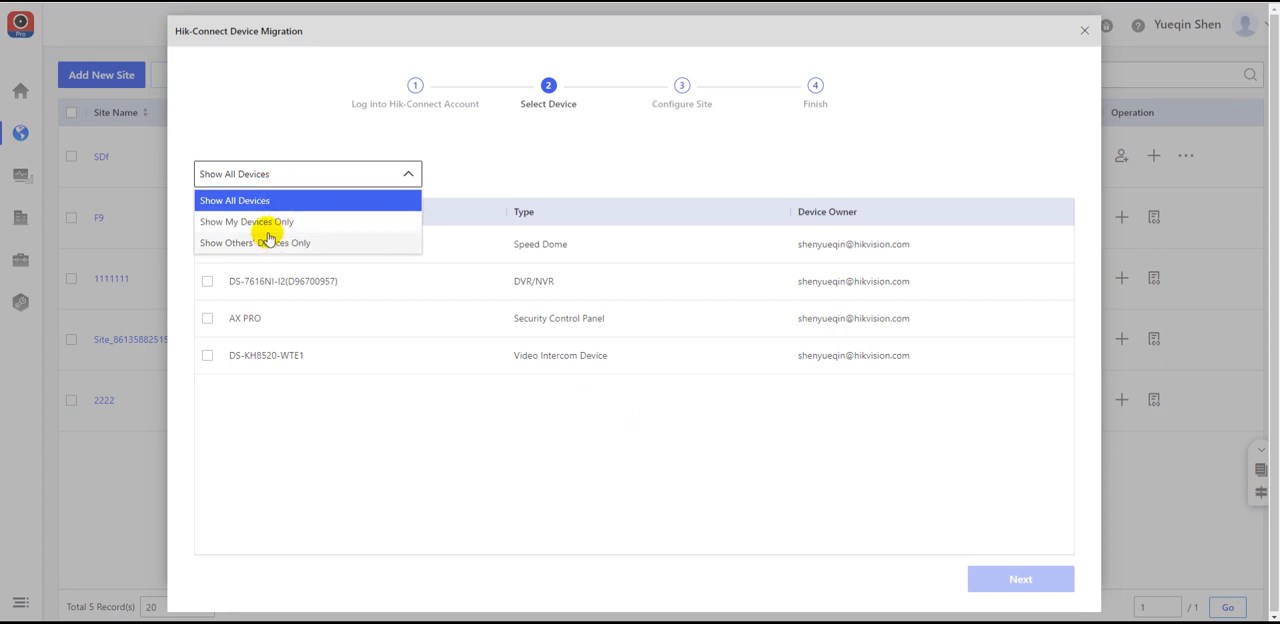
left_click(255, 243)
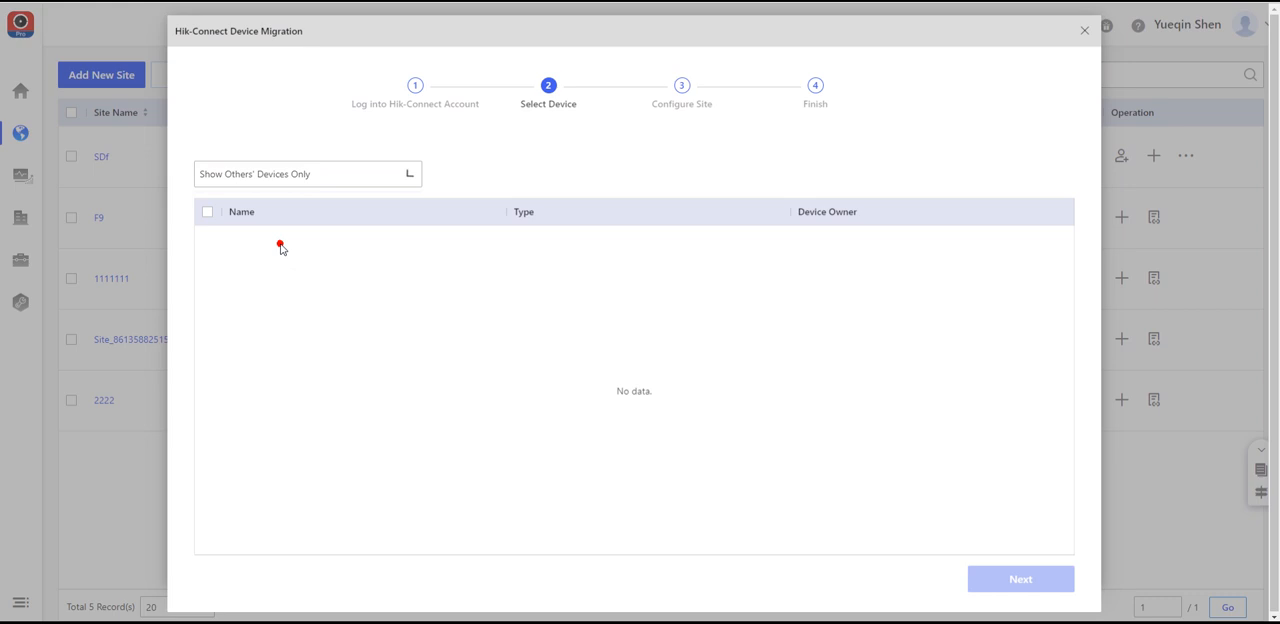
left_click(307, 173)
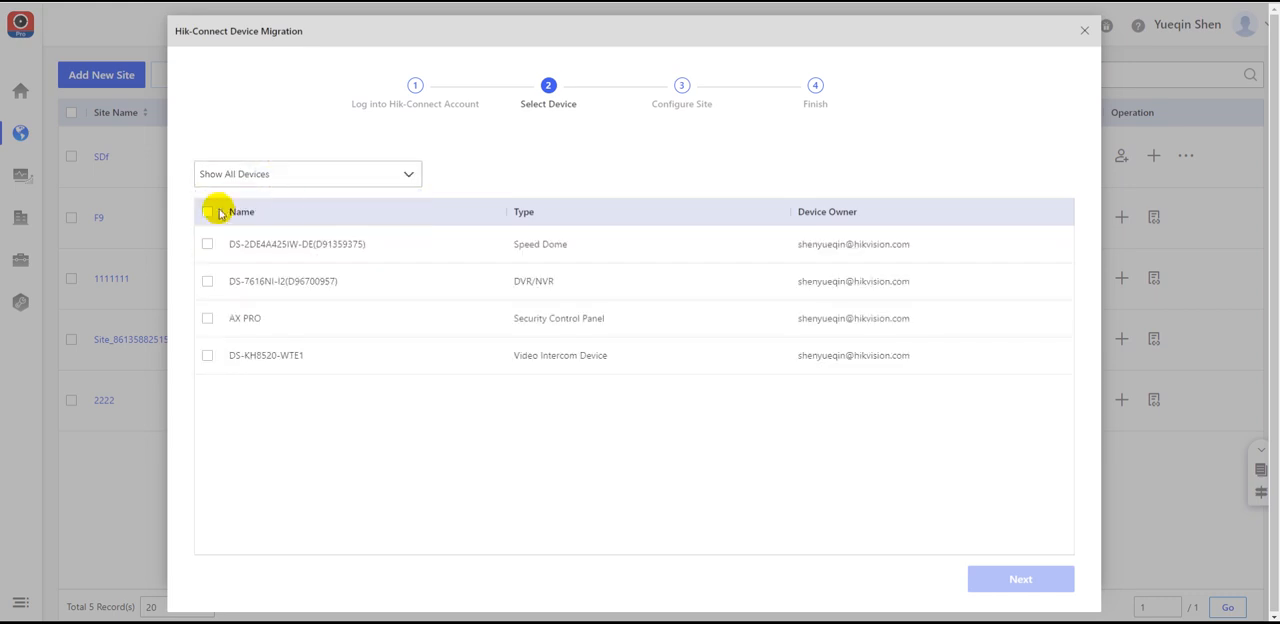
left_click(207, 211)
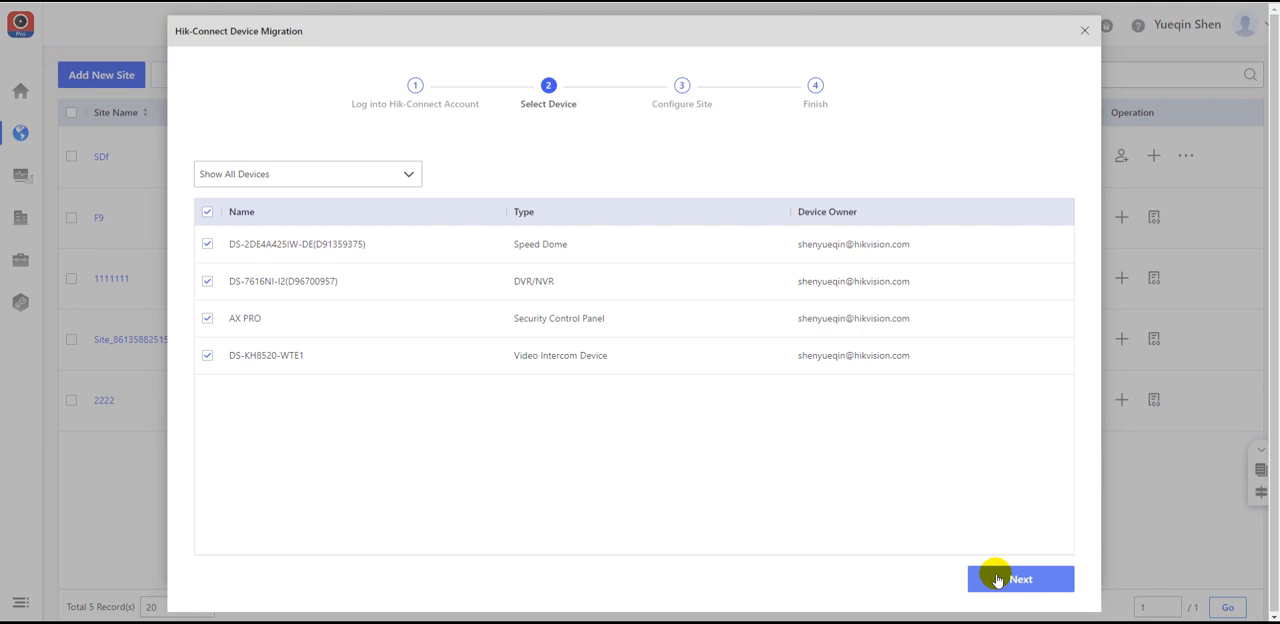
left_click(1020, 579)
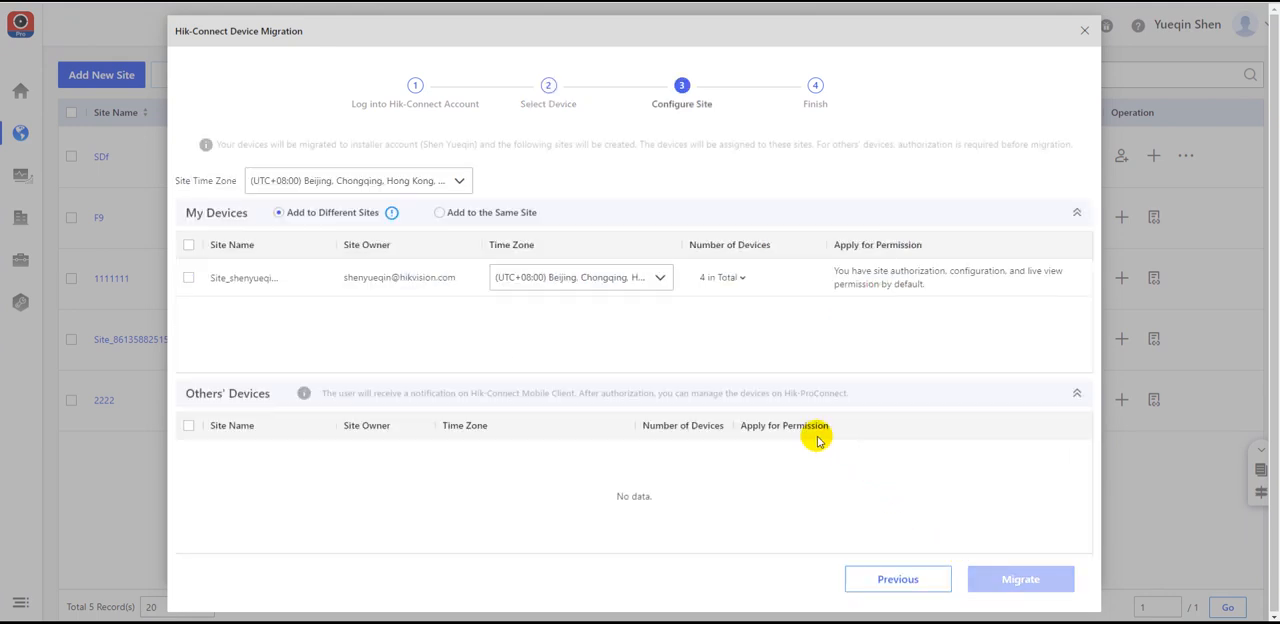
mouse_move(715, 485)
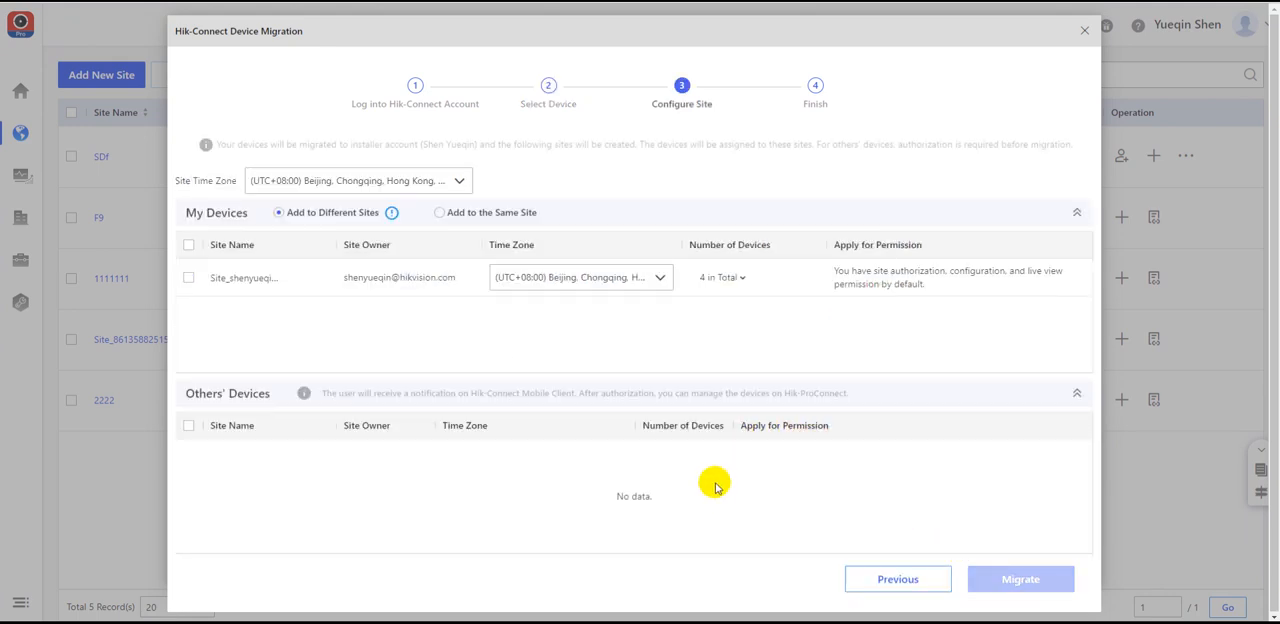
mouse_move(716, 481)
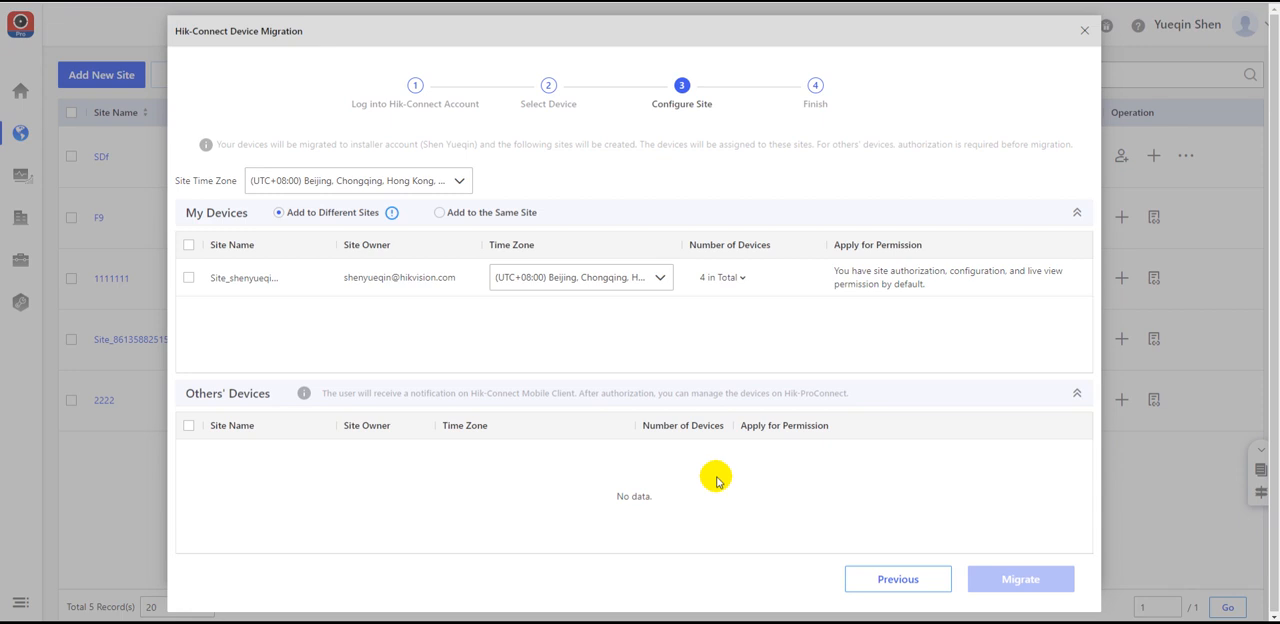
mouse_move(235, 293)
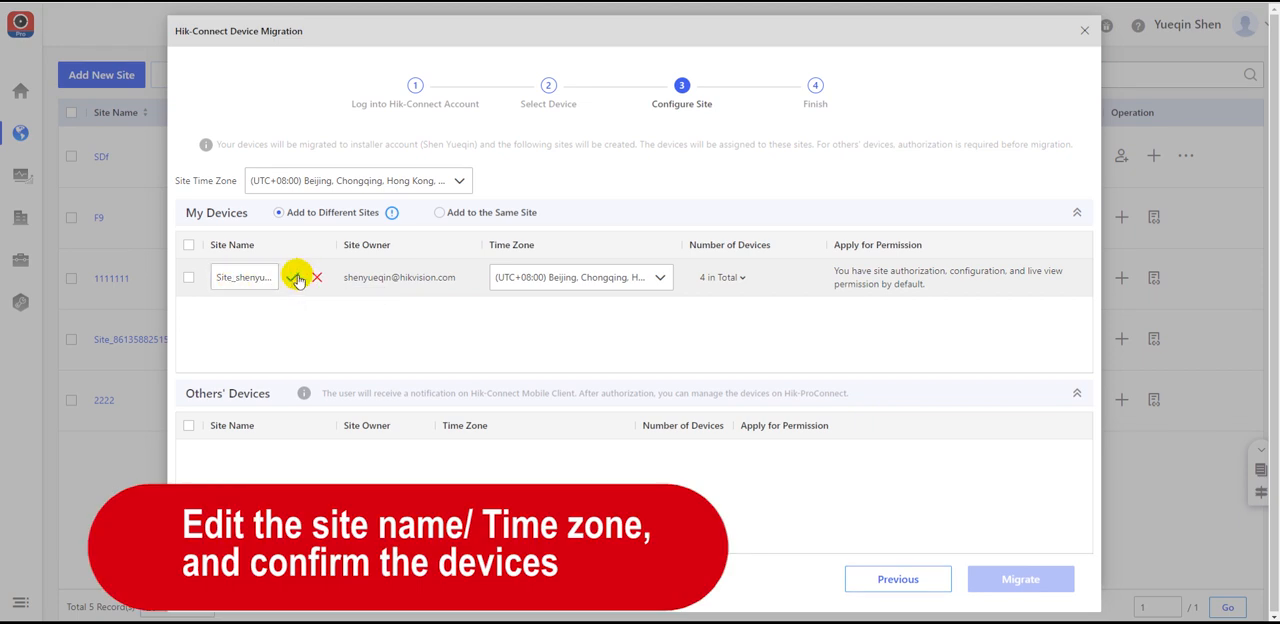
- Set the new site's time zone to (UTC-10:00) Aleutian Islands and migrate its devices
left_click(298, 277)
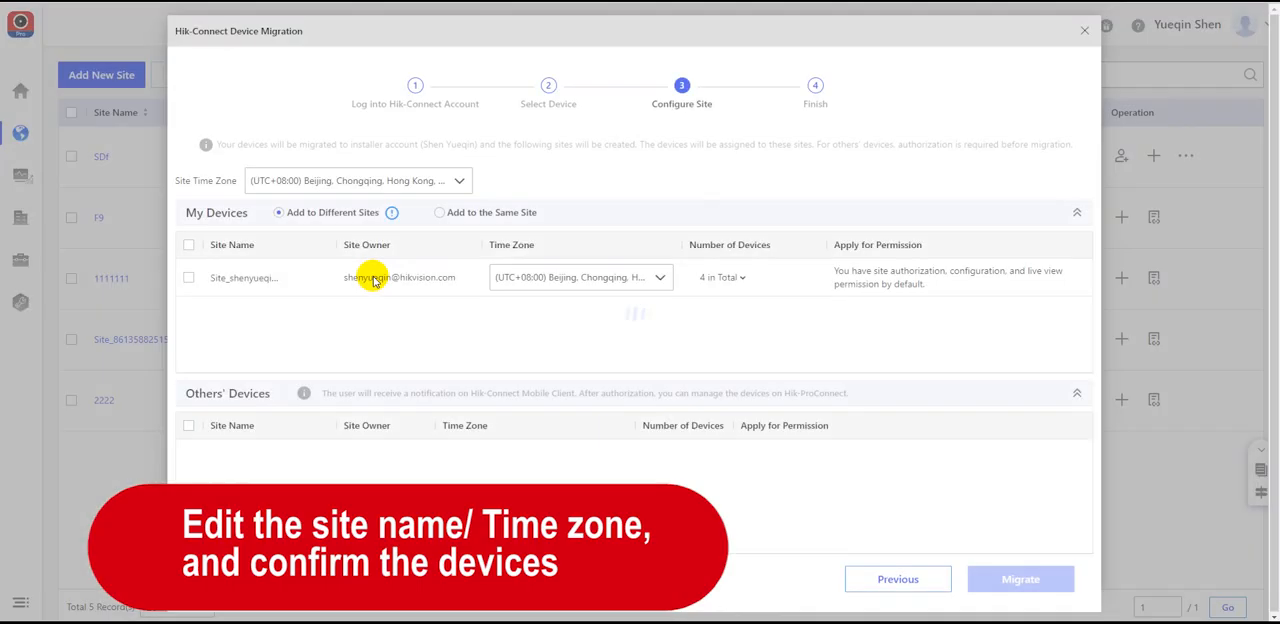
left_click(659, 277)
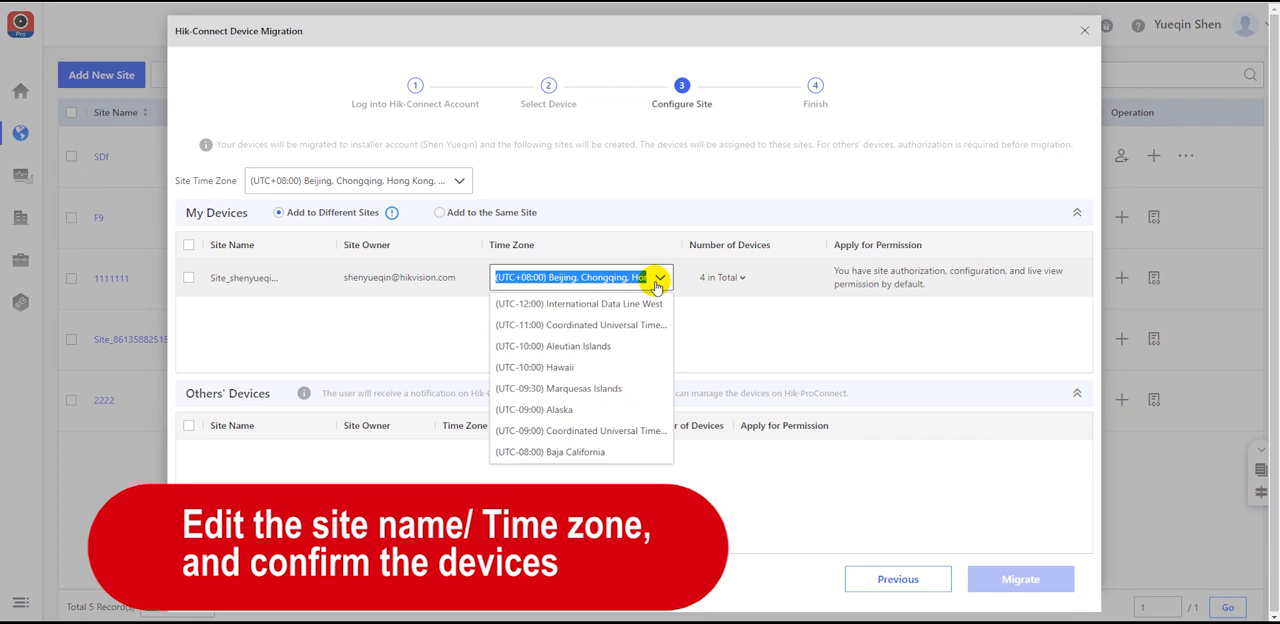
mouse_move(620, 360)
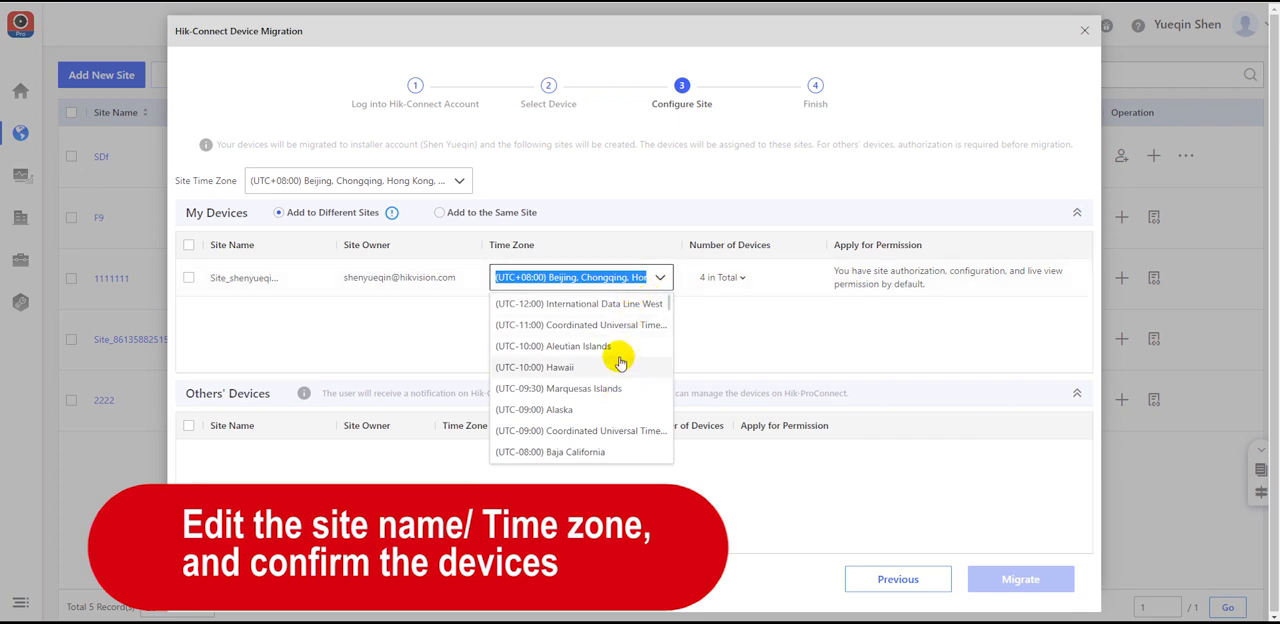
left_click(552, 346)
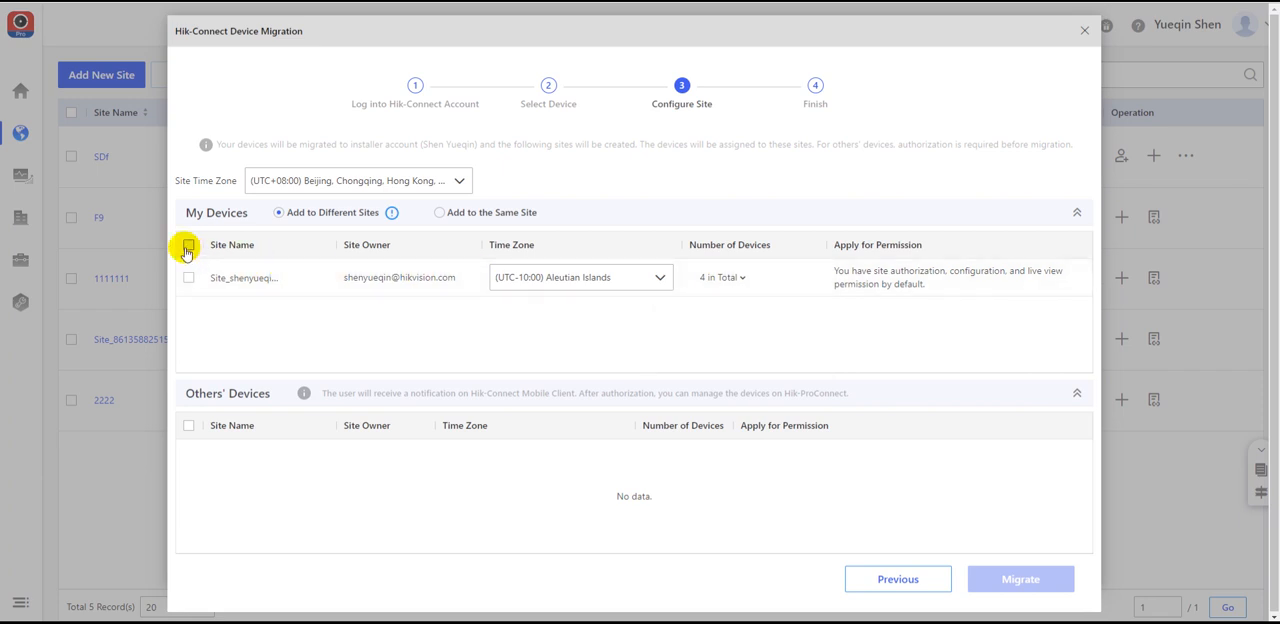
left_click(188, 245)
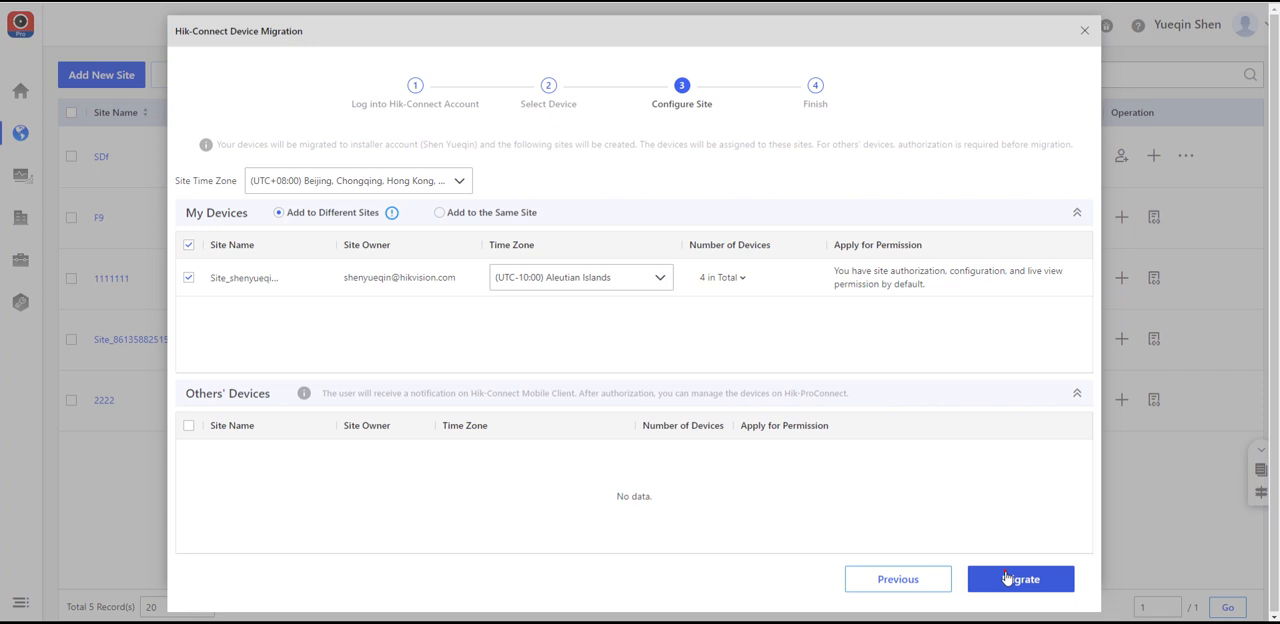
left_click(1020, 579)
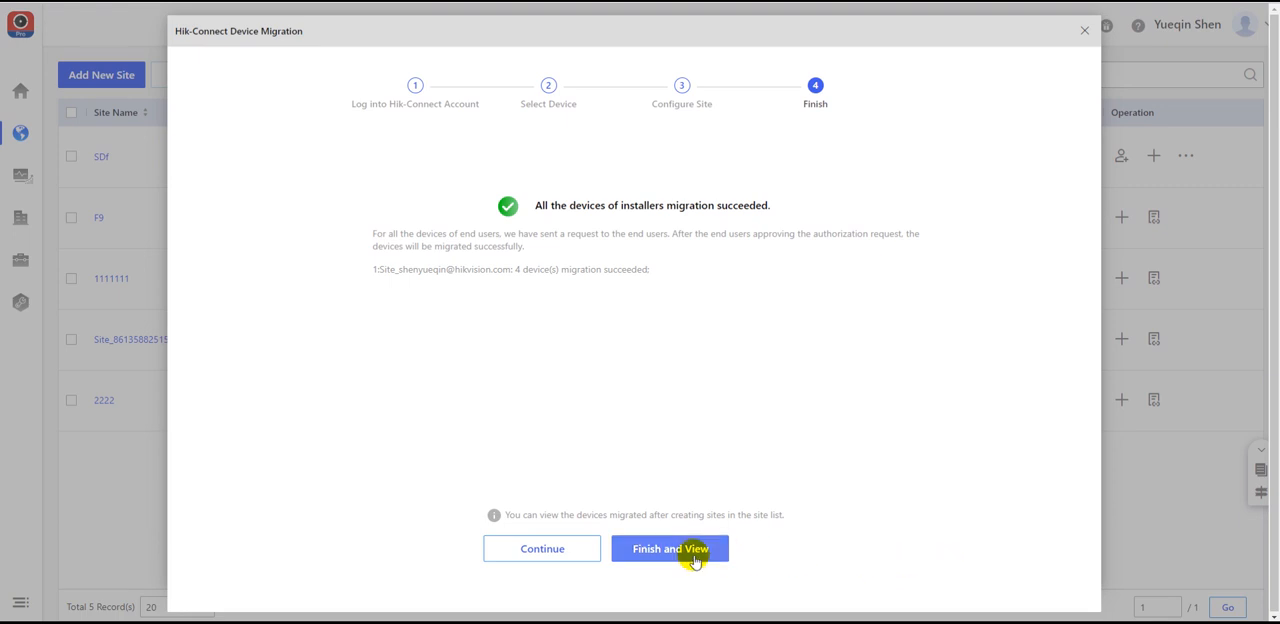
left_click(670, 548)
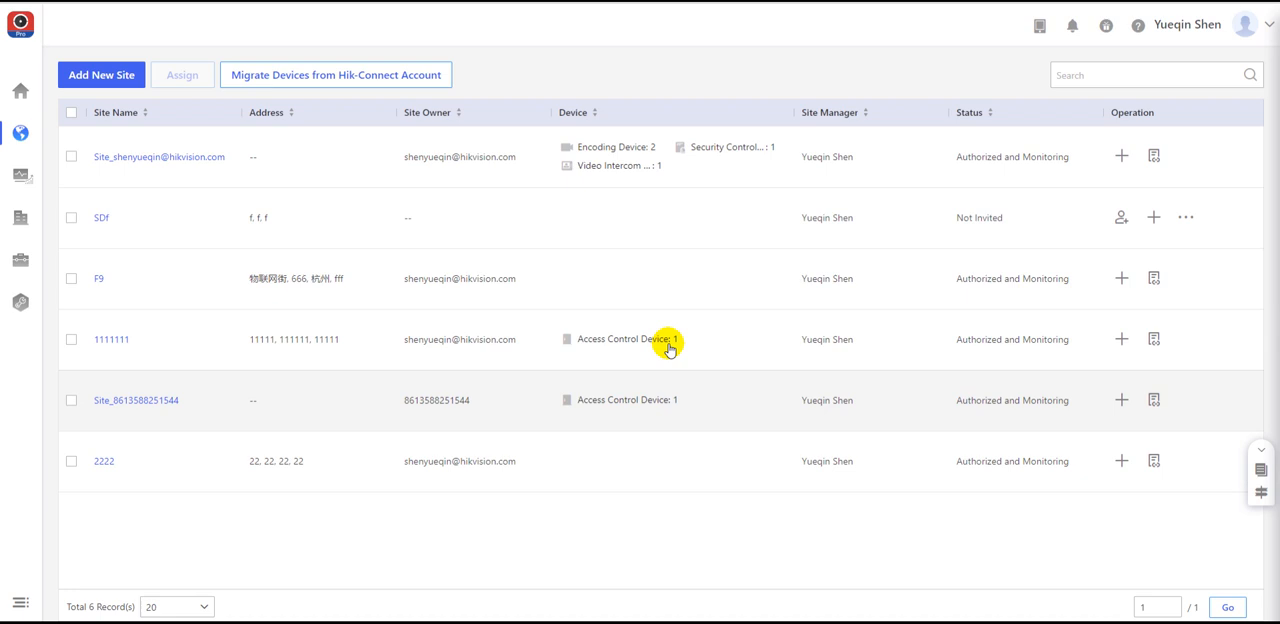
- Open the migrated site's detail page from its name in the site list
left_click(159, 156)
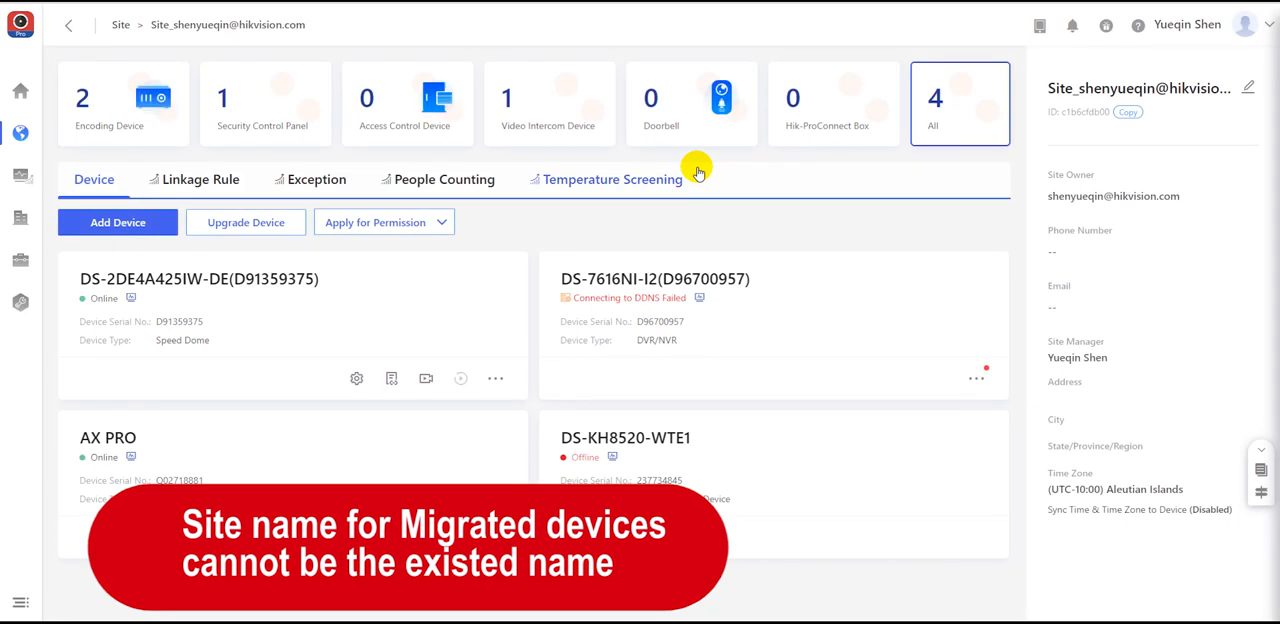